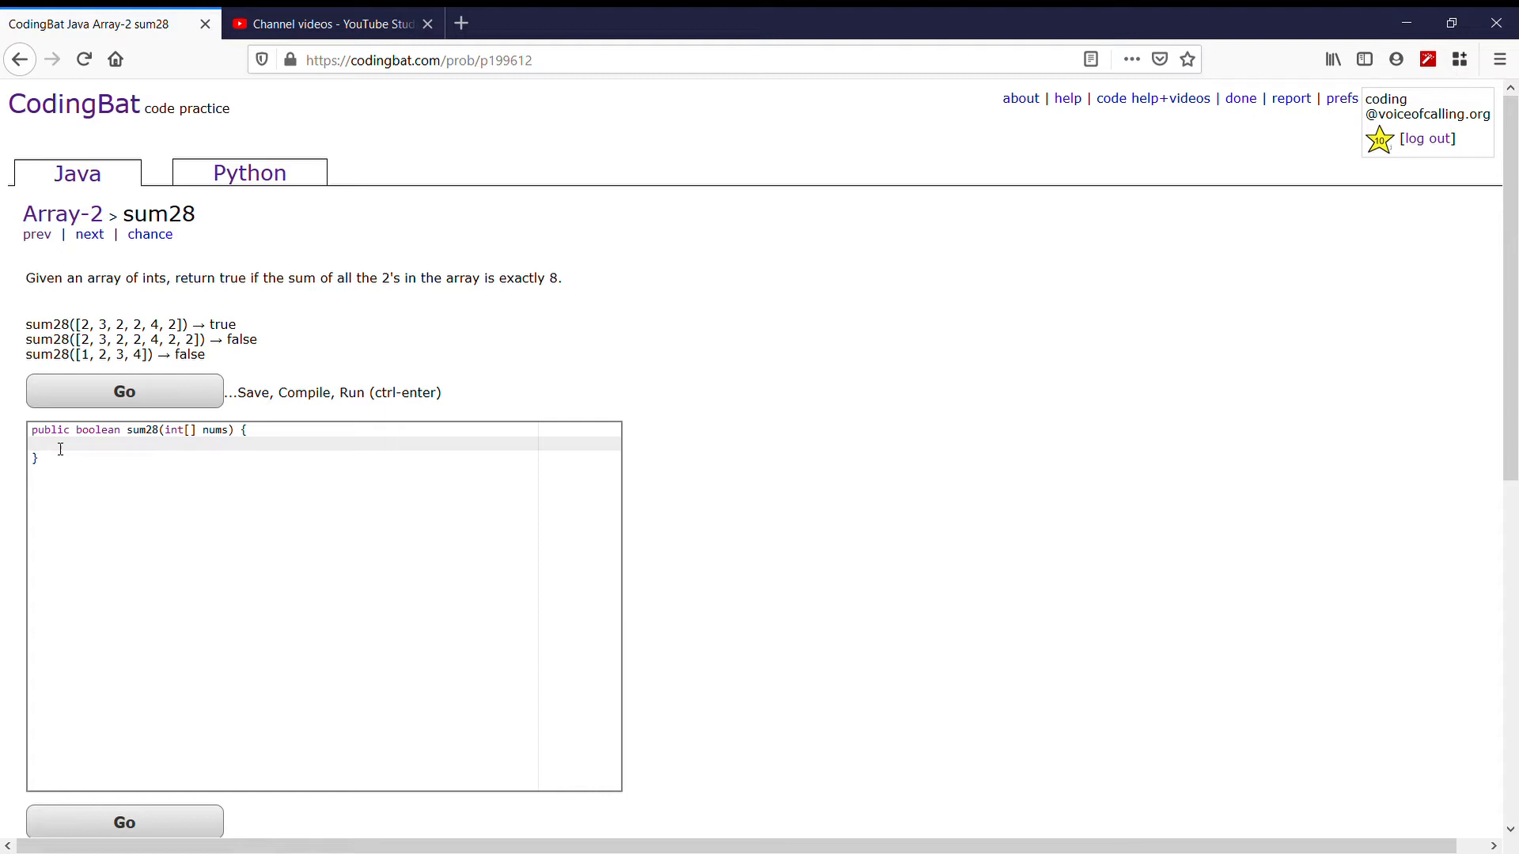
Step: Declare 'int sum=0;' and a for loop over every index of nums
text(int)
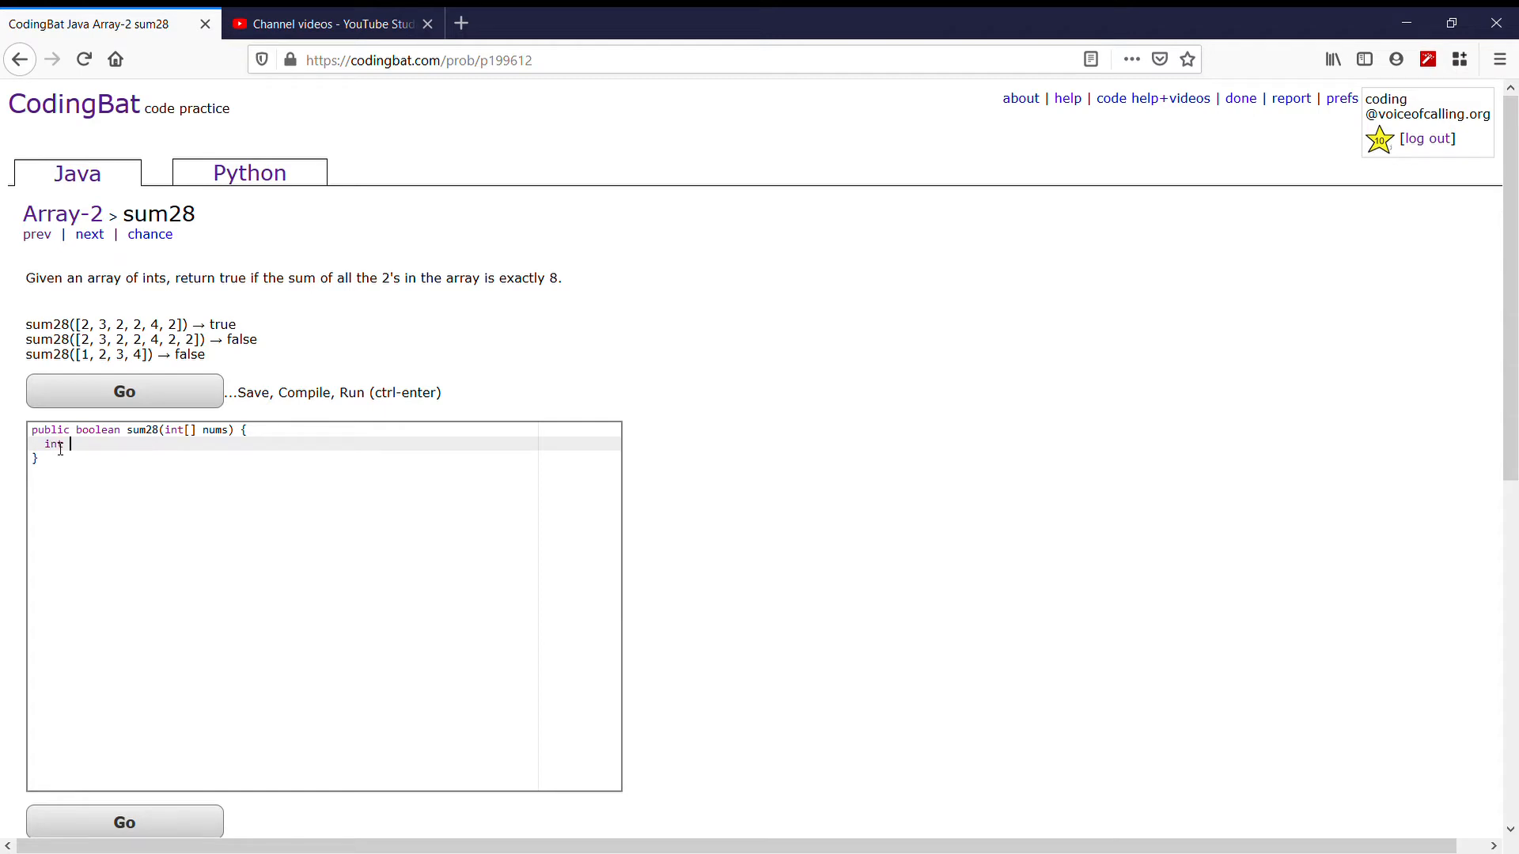
text(sum=0;)
text(for(int )
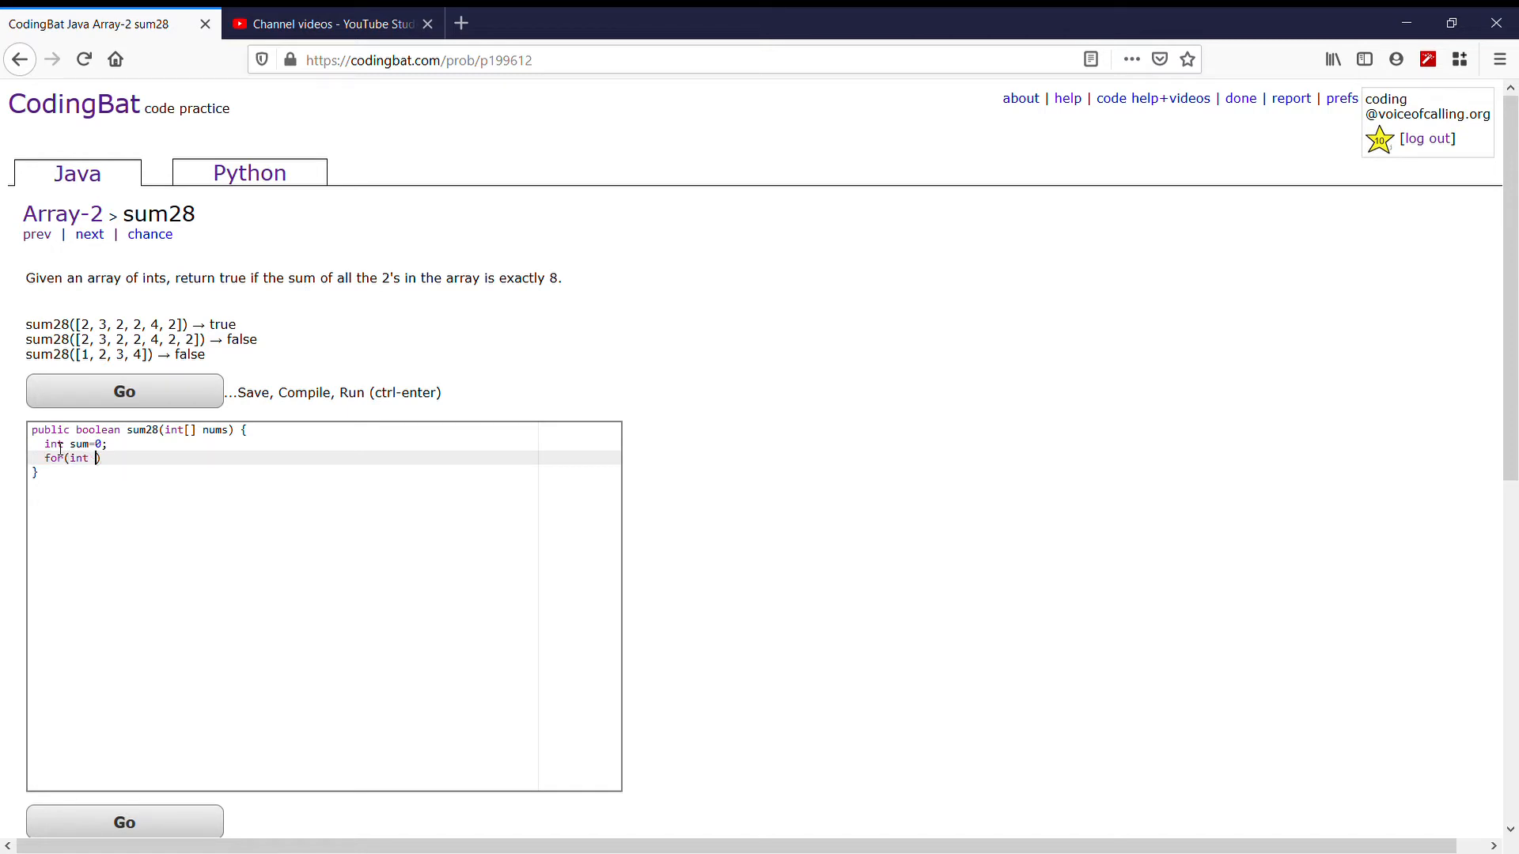
text(i=0;i<nums.length;i++)
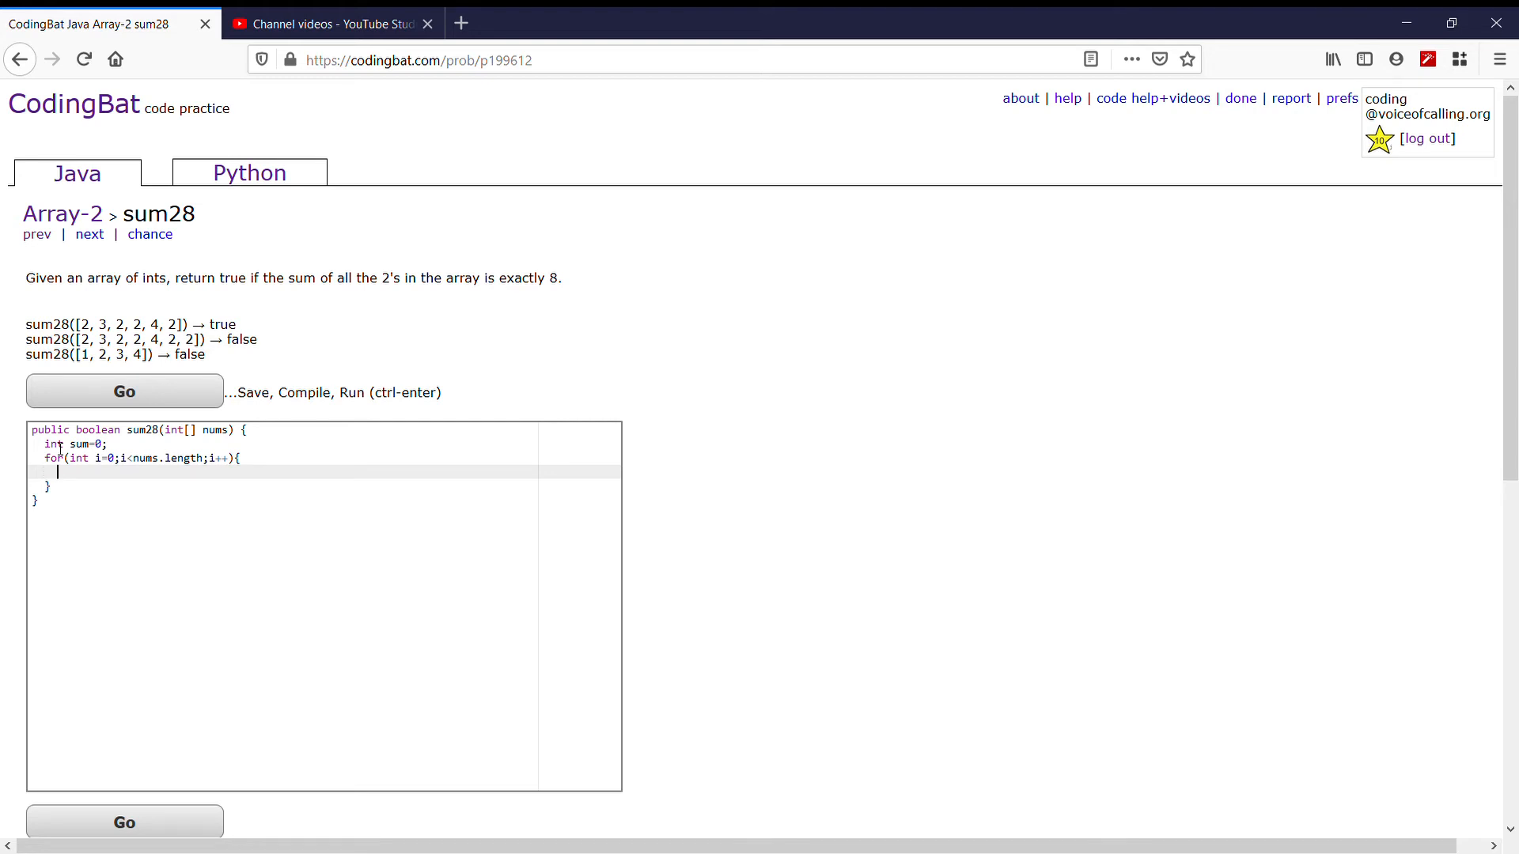
Step: Inside the loop add 'if(nums[i]==2) sum+=2;' to total the 2's
text(if(num)
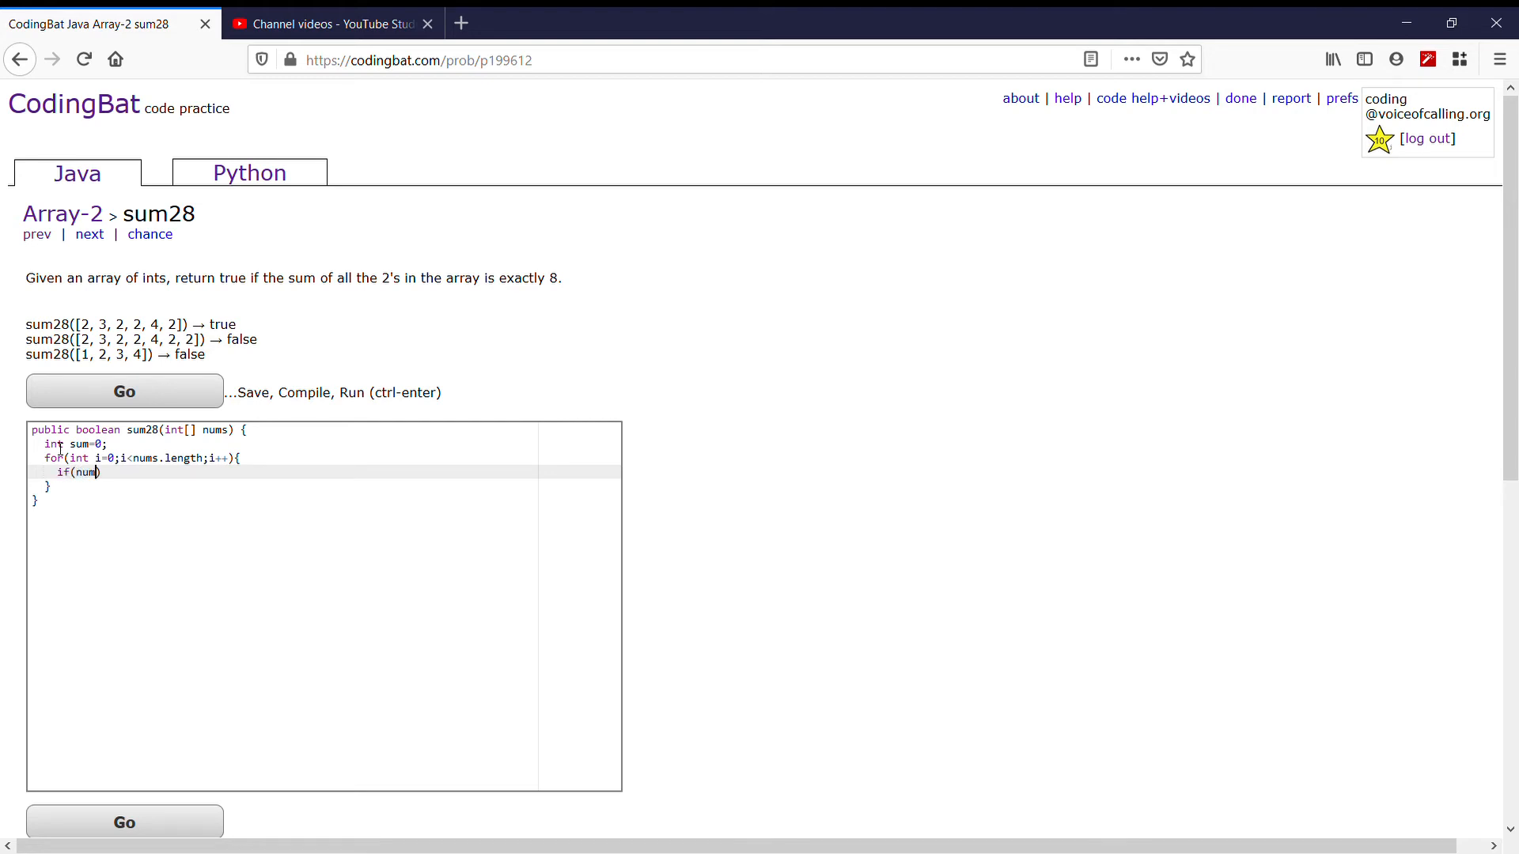
text(s[i])
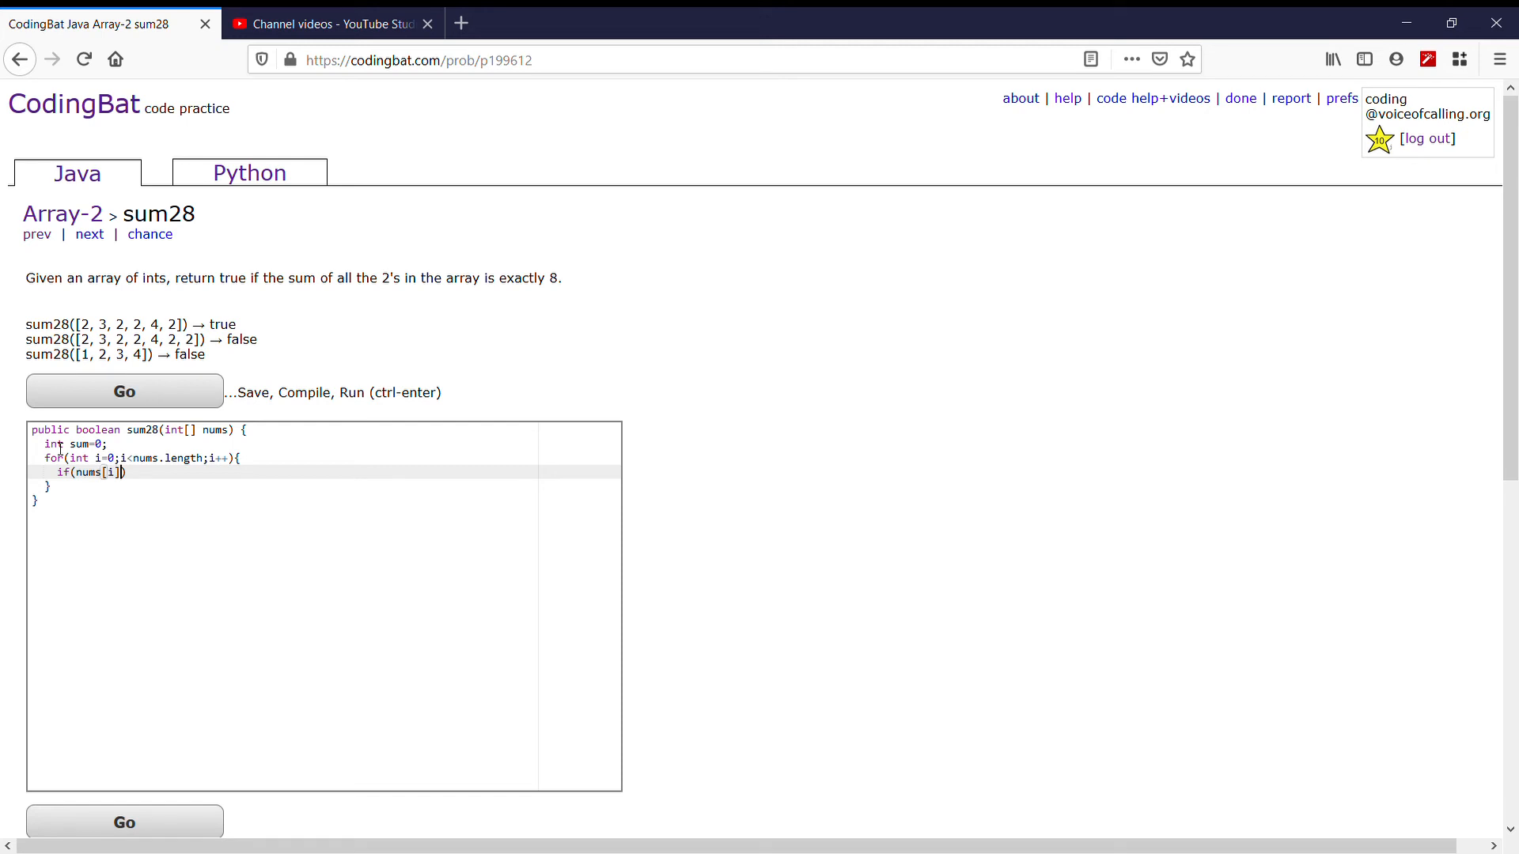
text(==2))
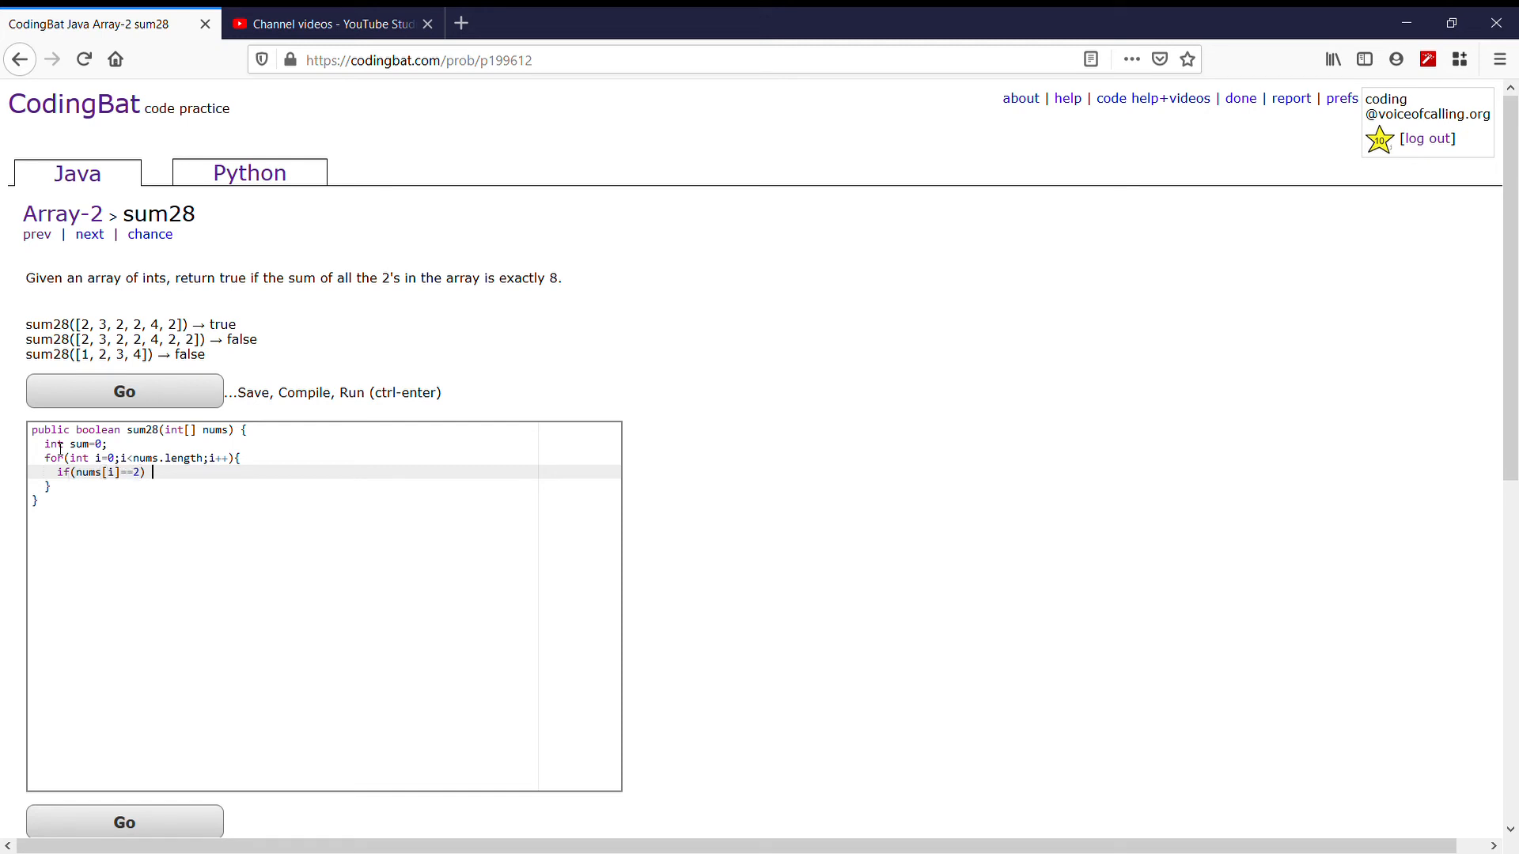
text(sums)
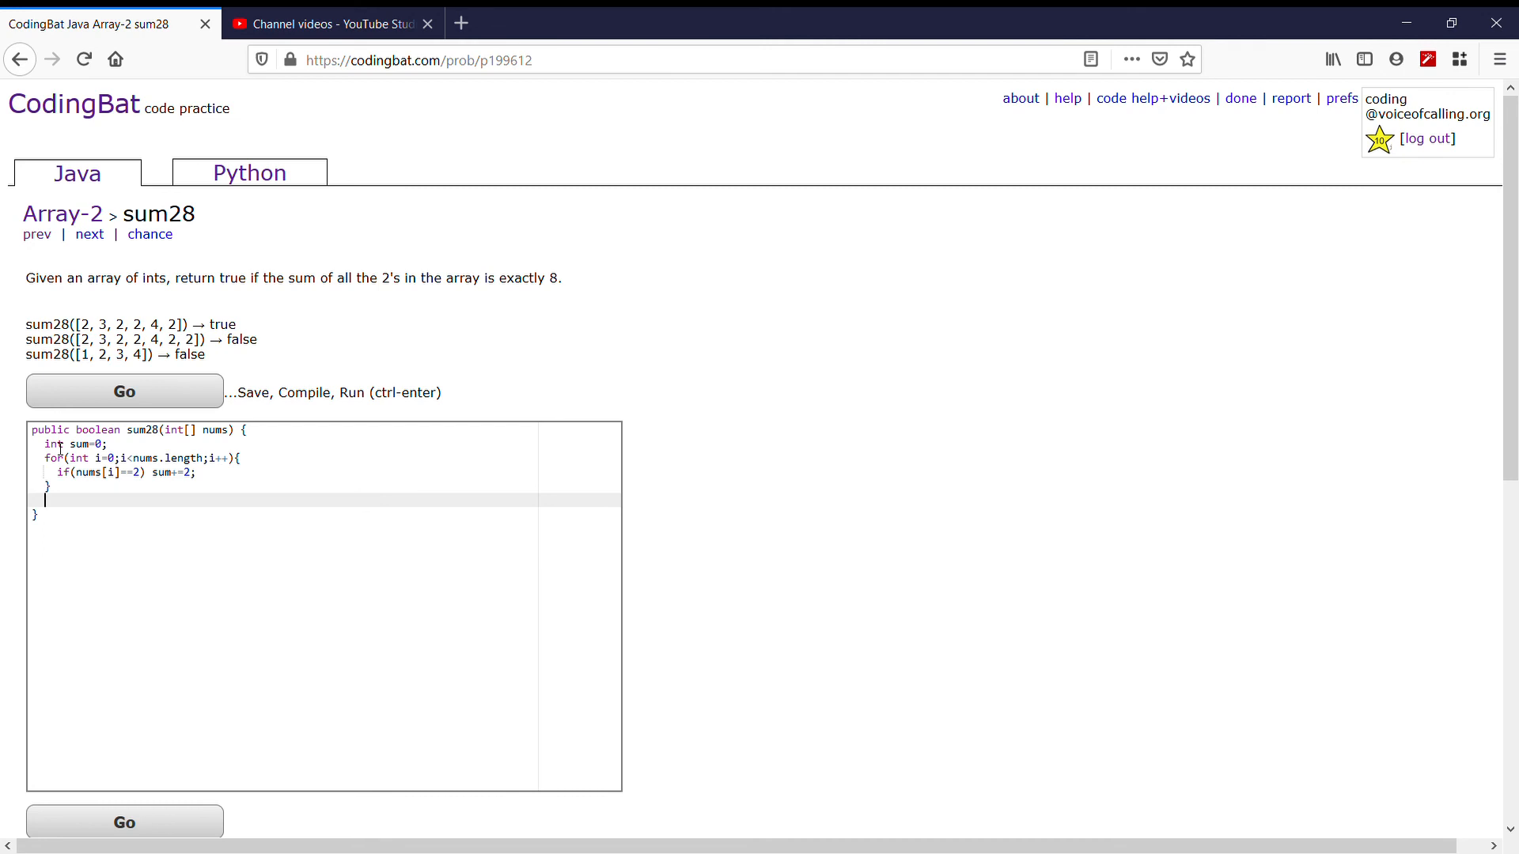
Step: Return 'sum==8;' and run the tests to get All Correct
text(return)
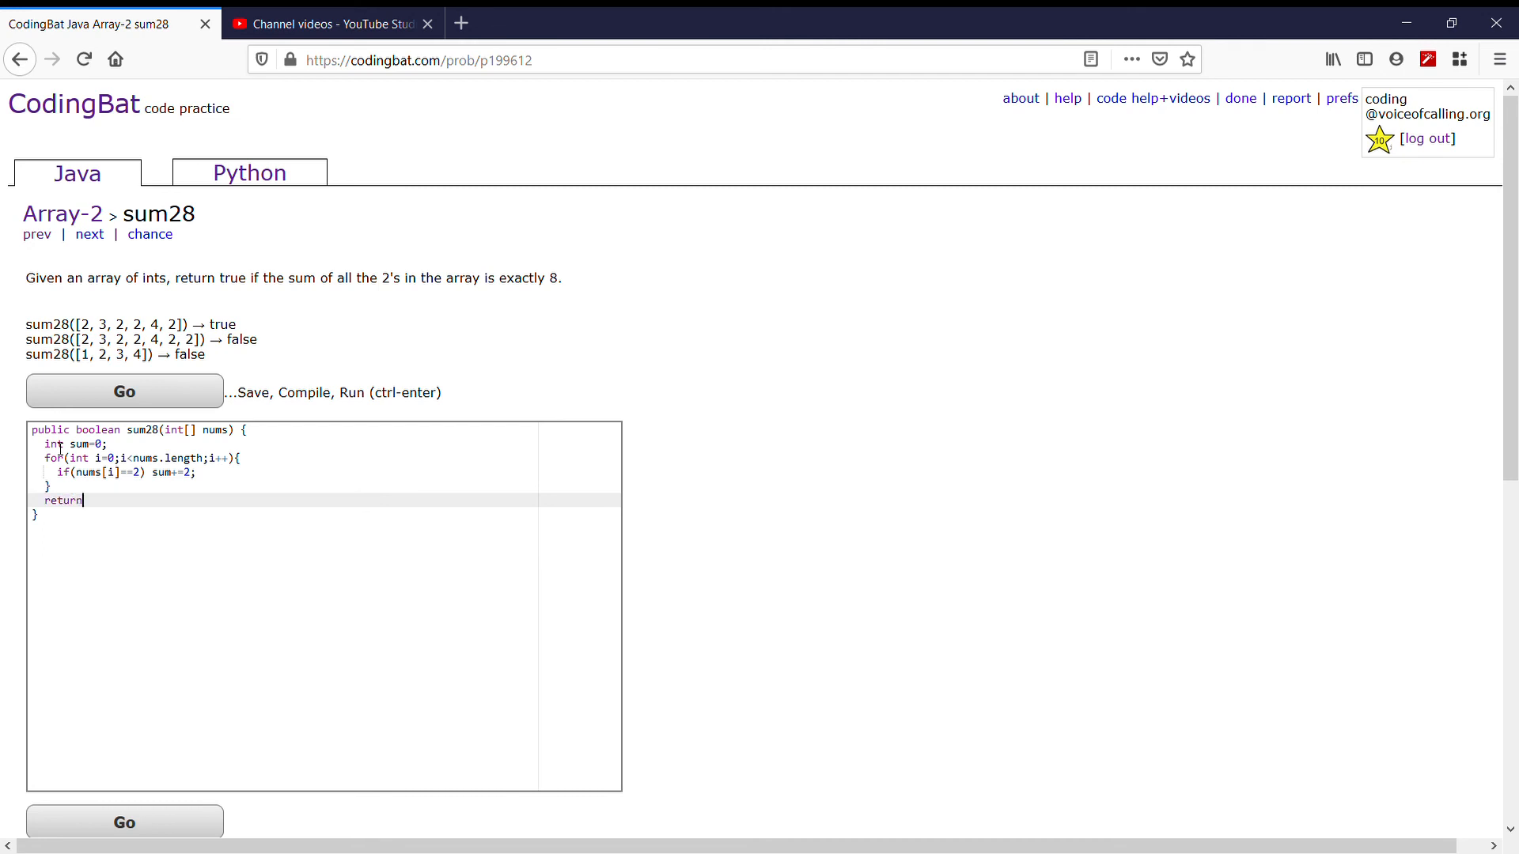
text(sum)
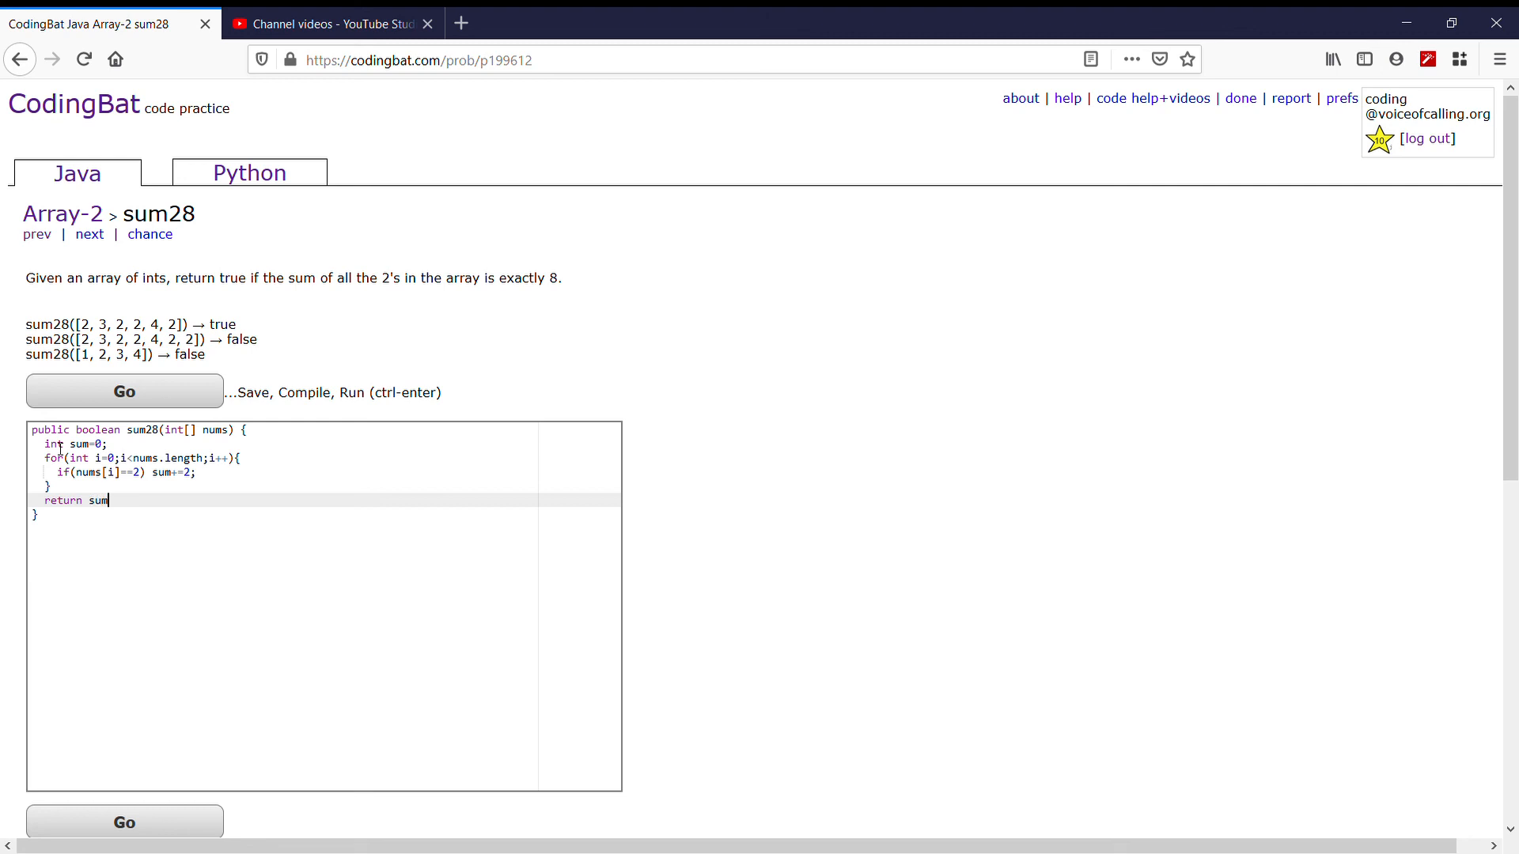
text(==8;)
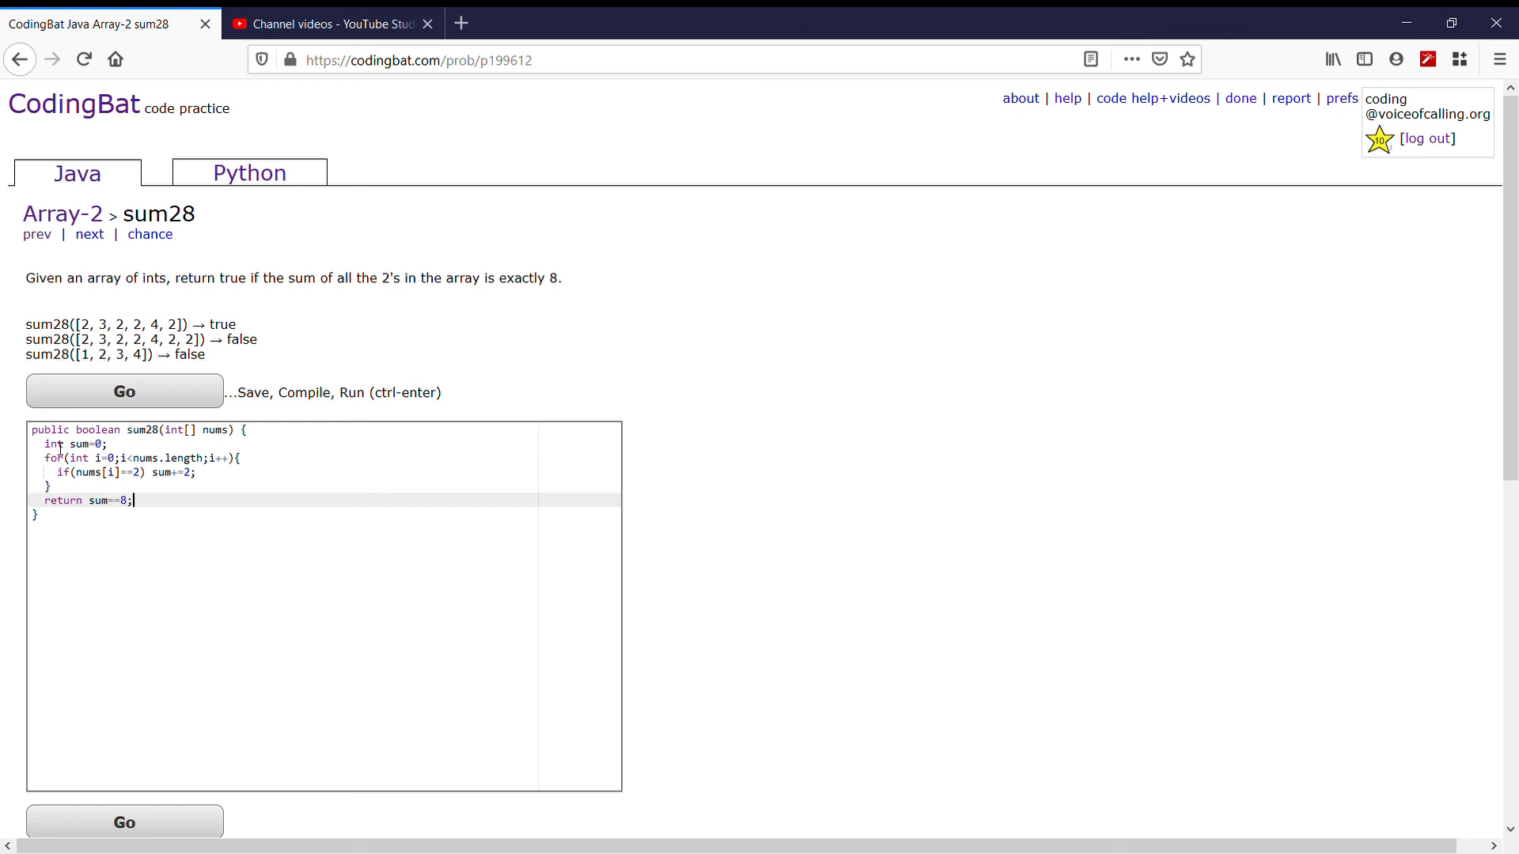
click(124, 391)
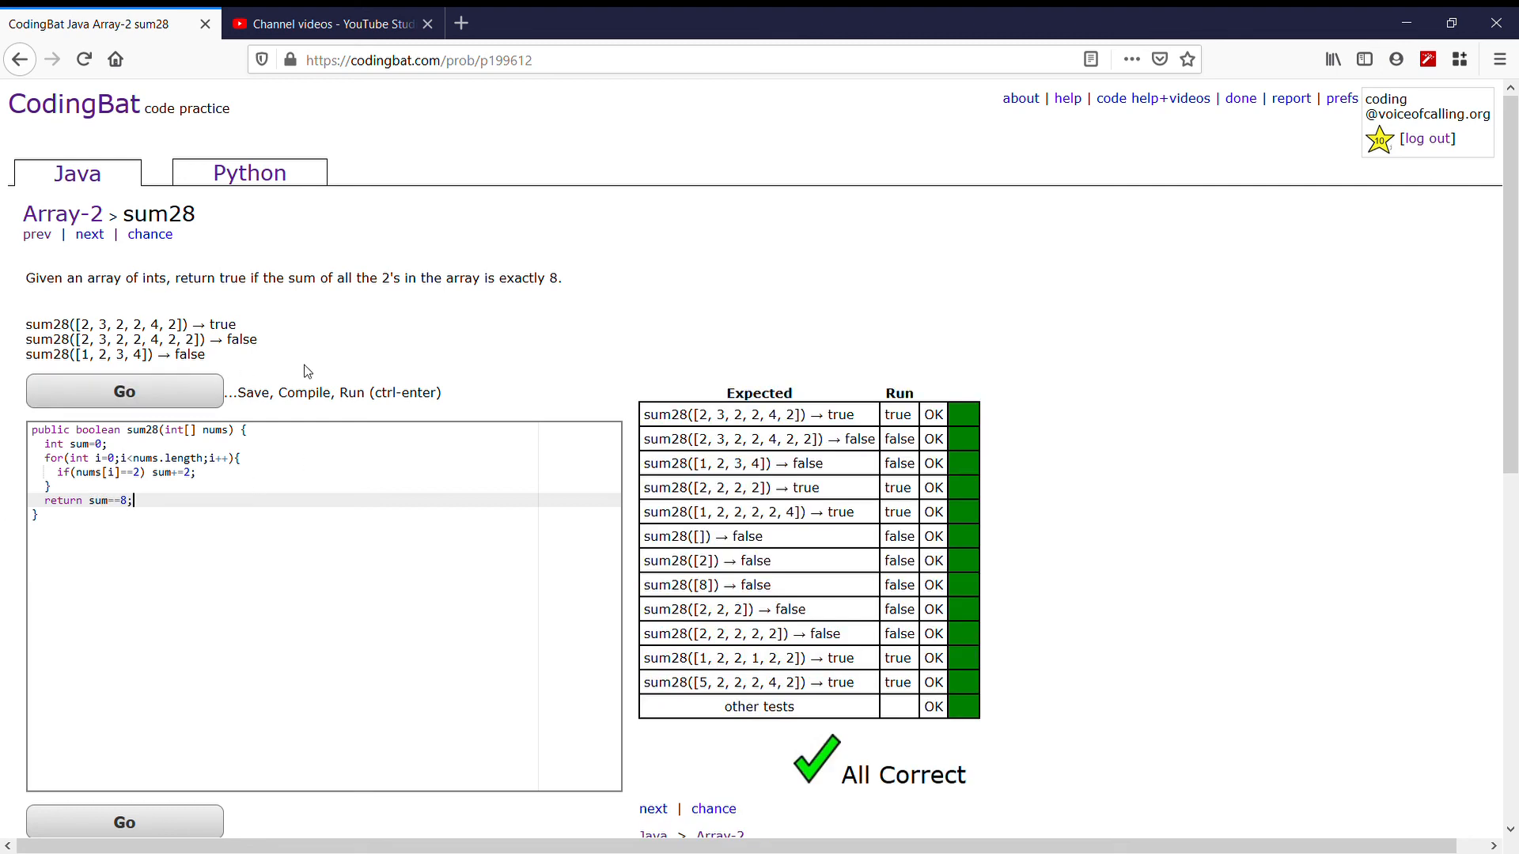